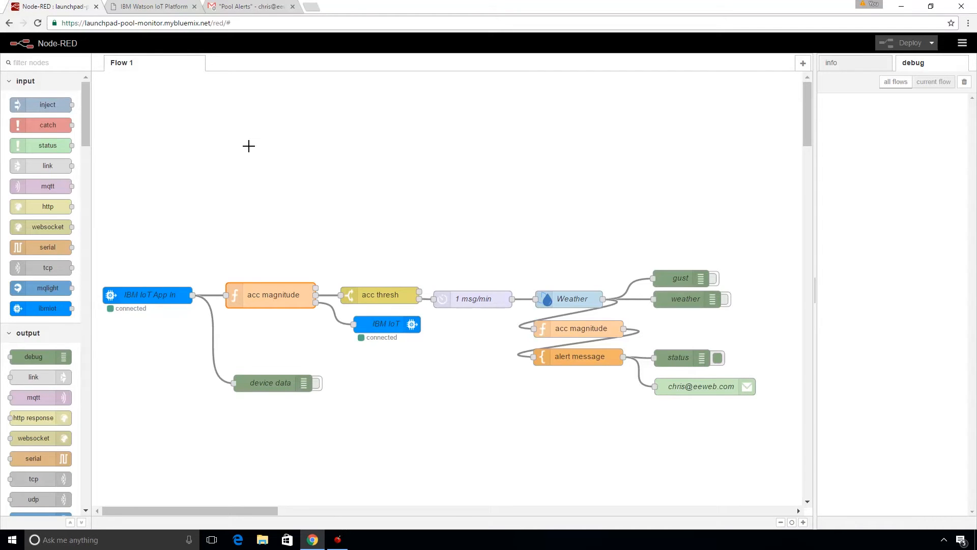
mouse_move(218, 156)
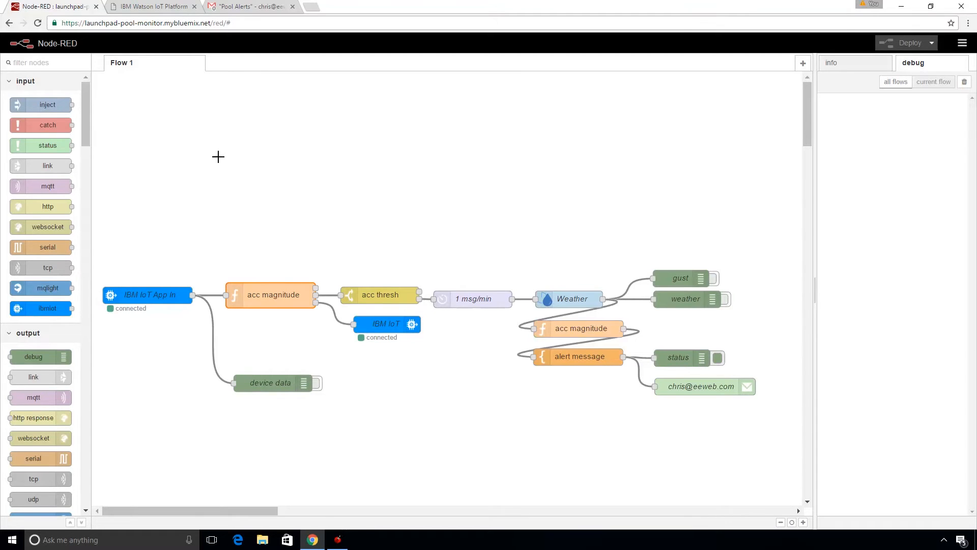
mouse_move(150, 295)
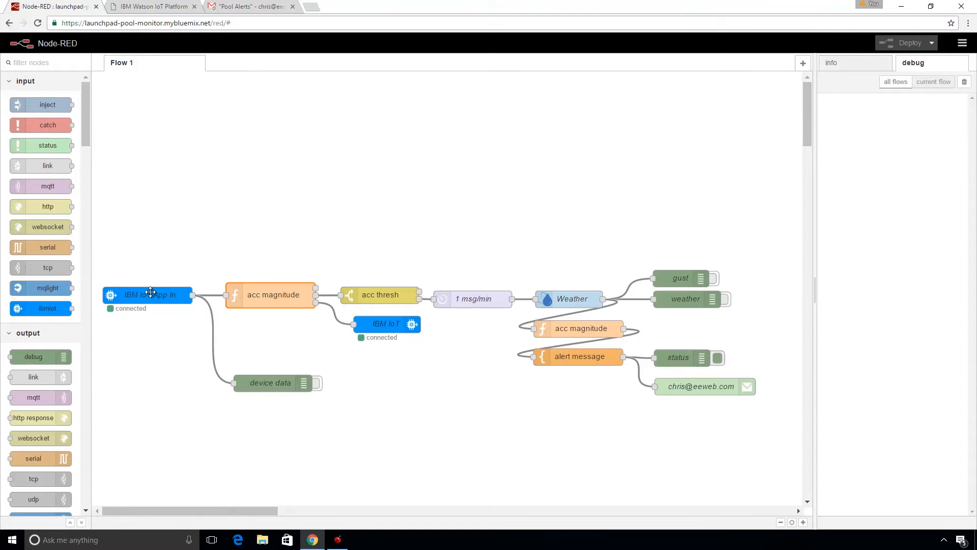
mouse_move(156, 281)
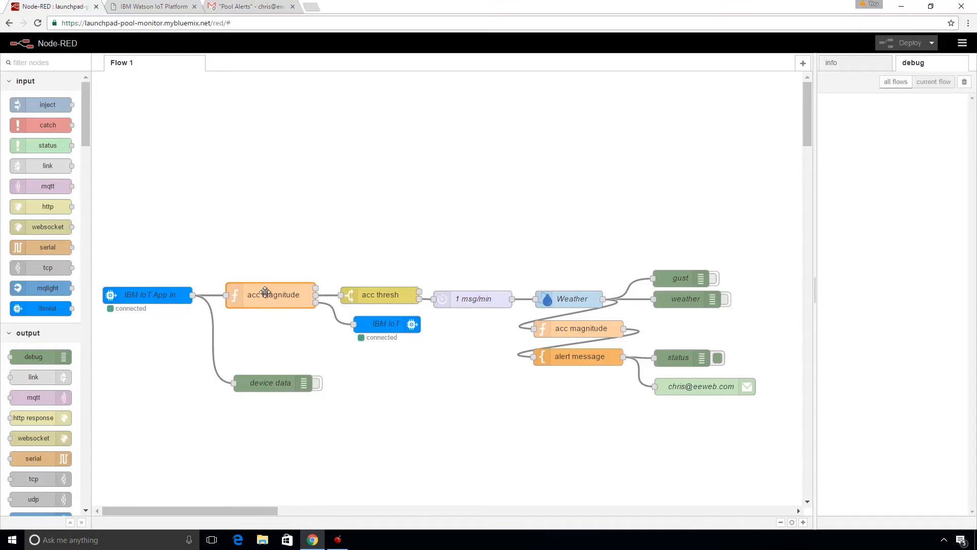
Review the acc magnitude function's code and close it without saving changes
double_click(271, 294)
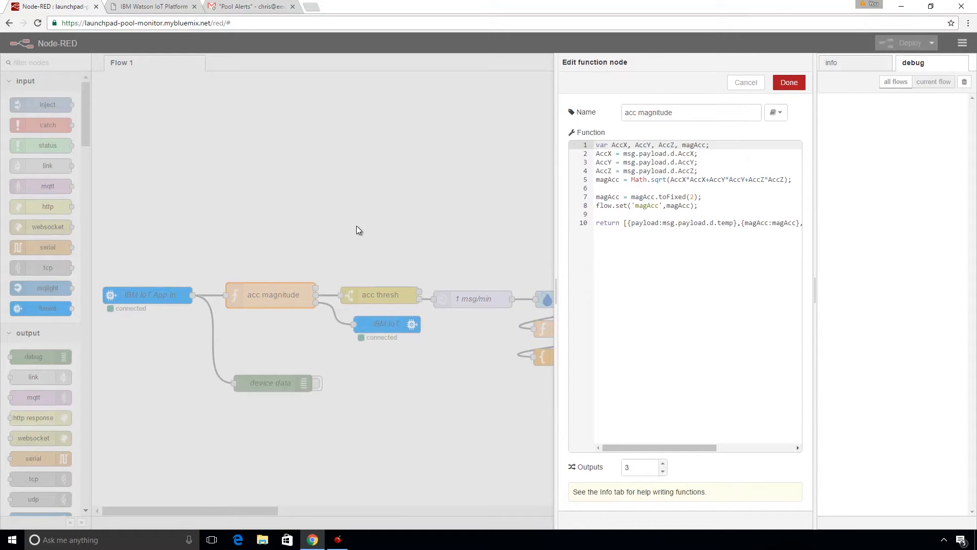
mouse_move(589, 196)
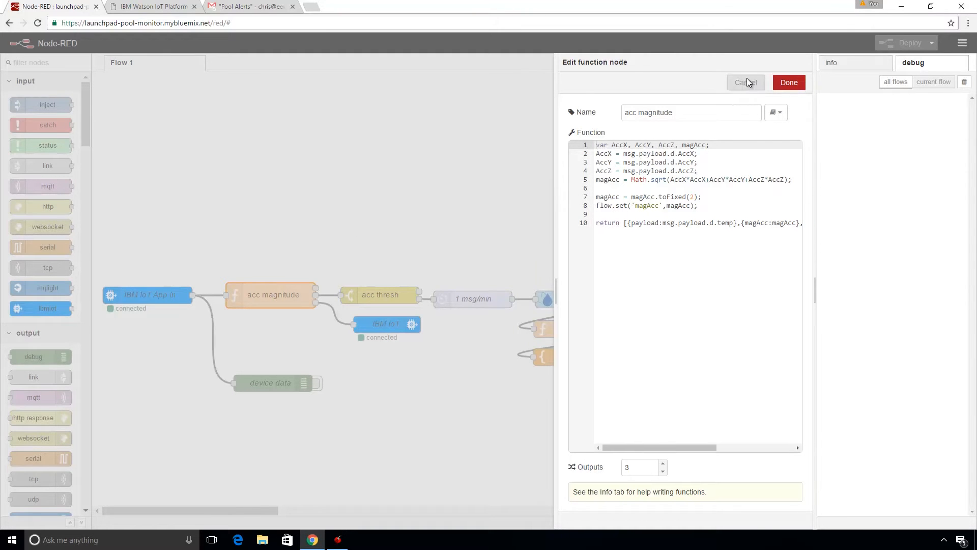
click(745, 83)
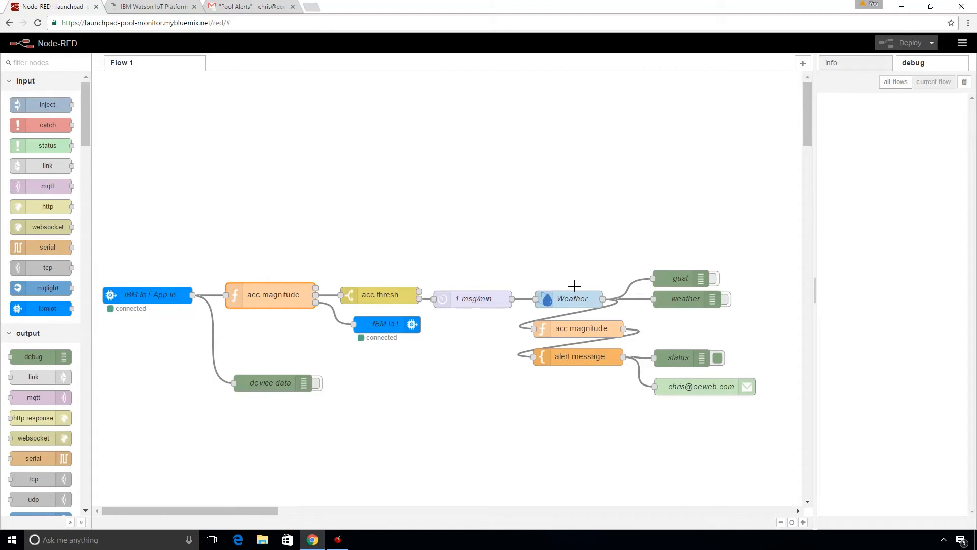
mouse_move(587, 397)
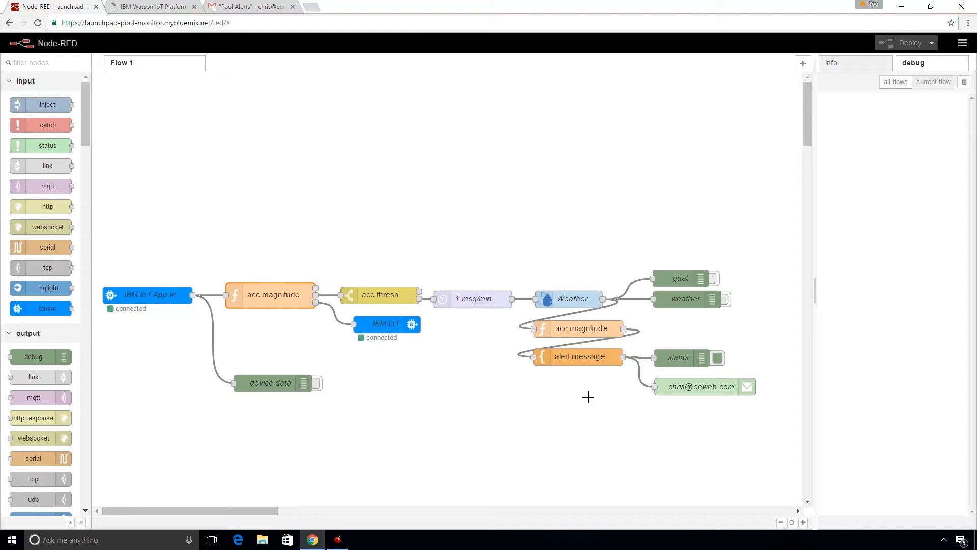
View the acceleration spike on the Watson IoT dashboard, then open the 'Pool Alert!' email in Gmail
click(152, 6)
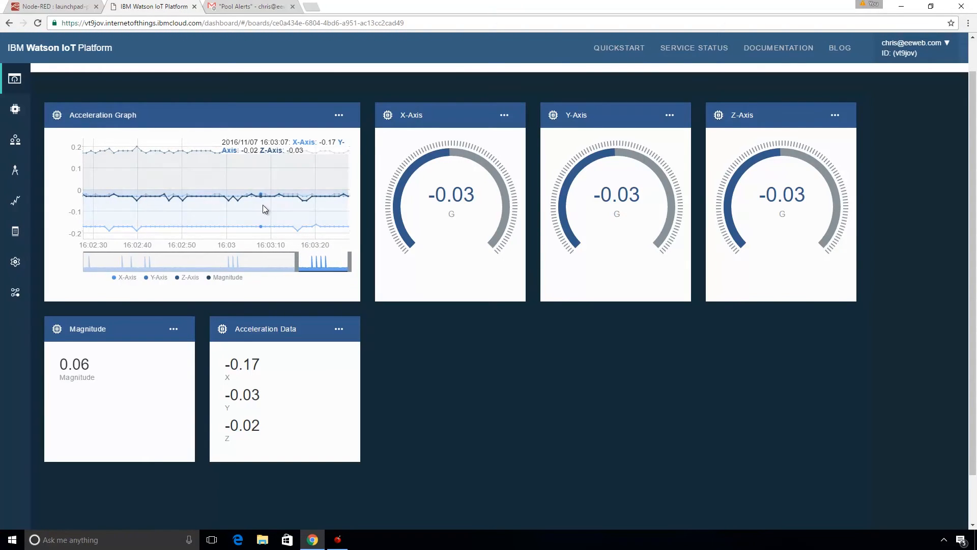
mouse_move(429, 365)
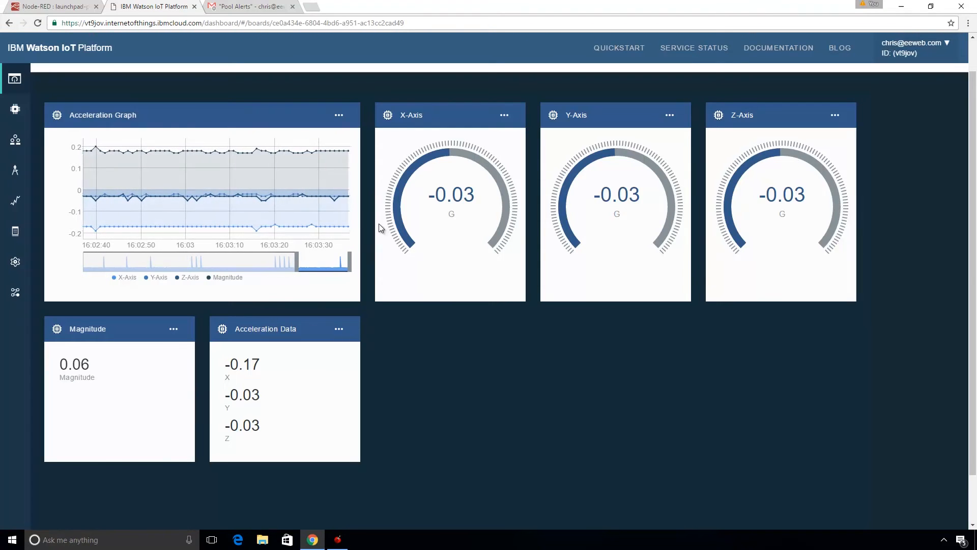
mouse_move(458, 404)
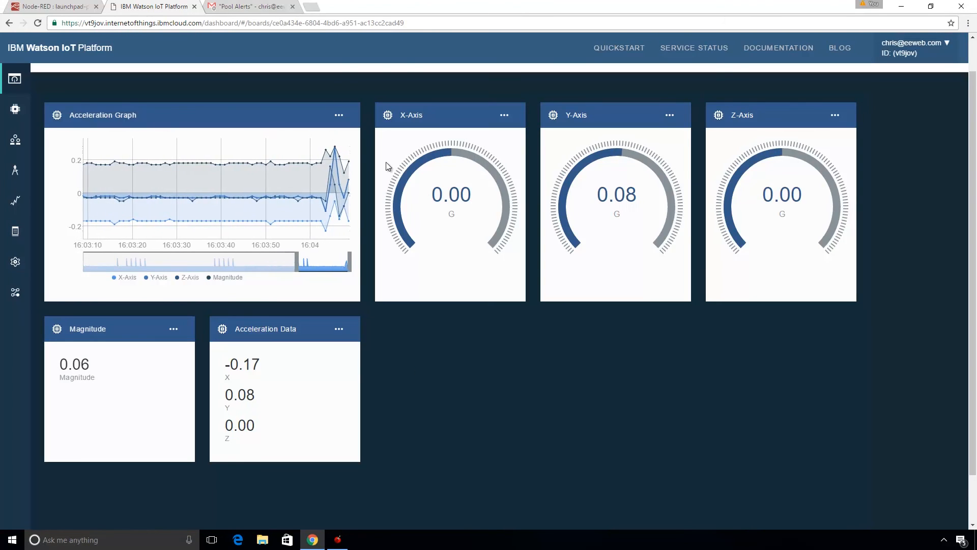
click(249, 6)
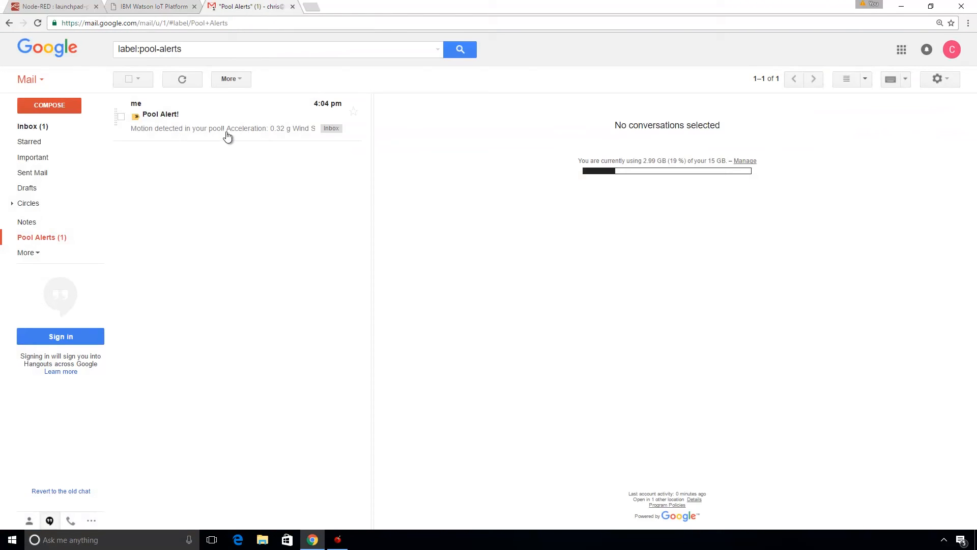
click(217, 118)
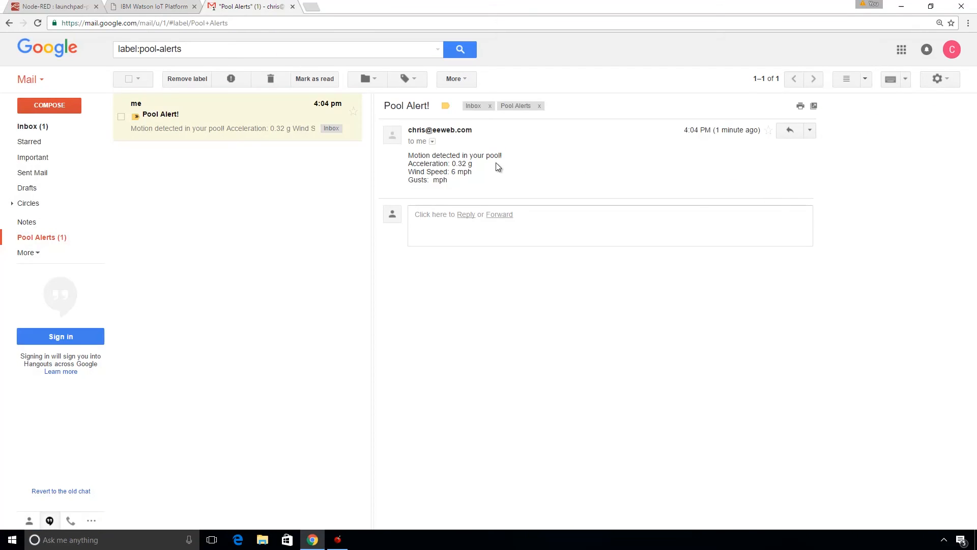